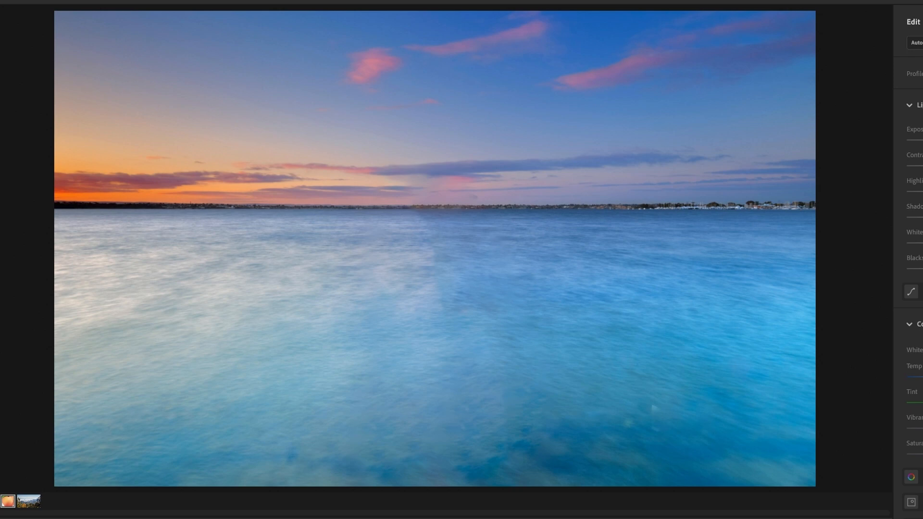
mouse_move(845, 471)
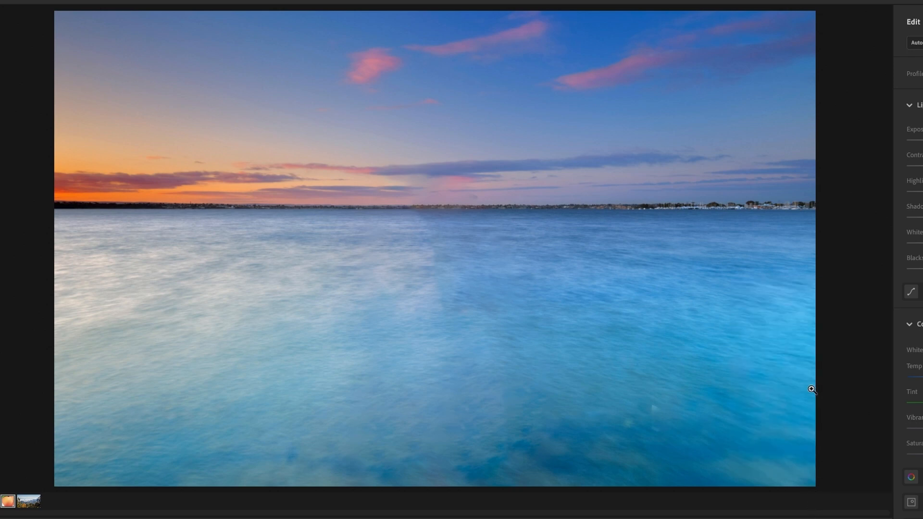
mouse_move(728, 313)
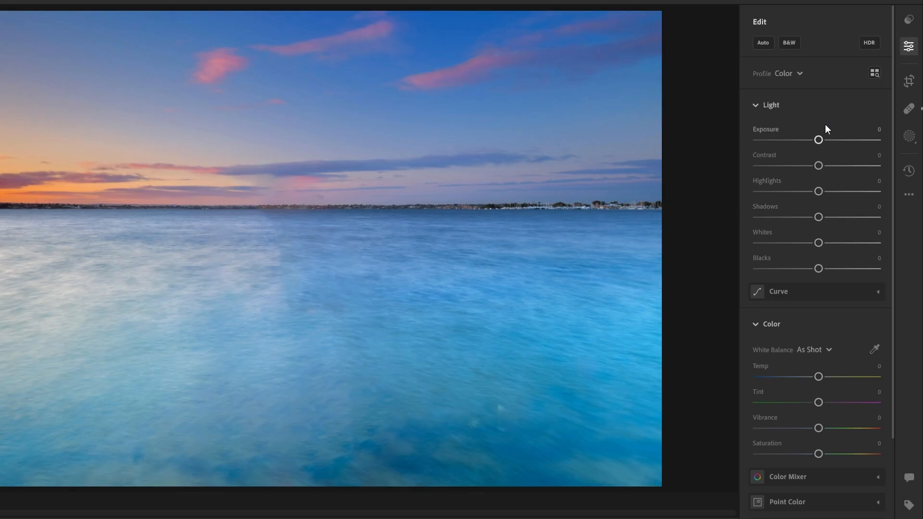
- Darken and flatten the seascape: Exposure -3.83, Contrast -100, Highlights +100, Shadows -89
drag(818, 140, 757, 139)
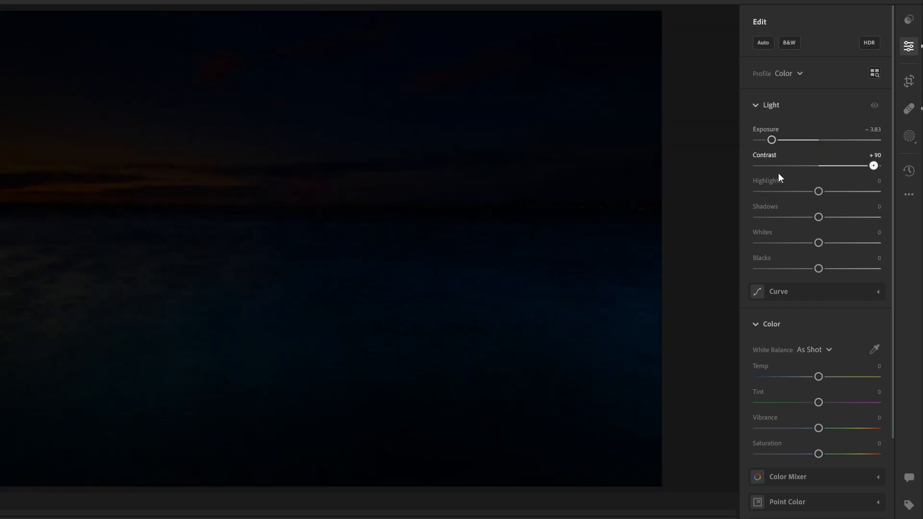
drag(873, 166, 757, 166)
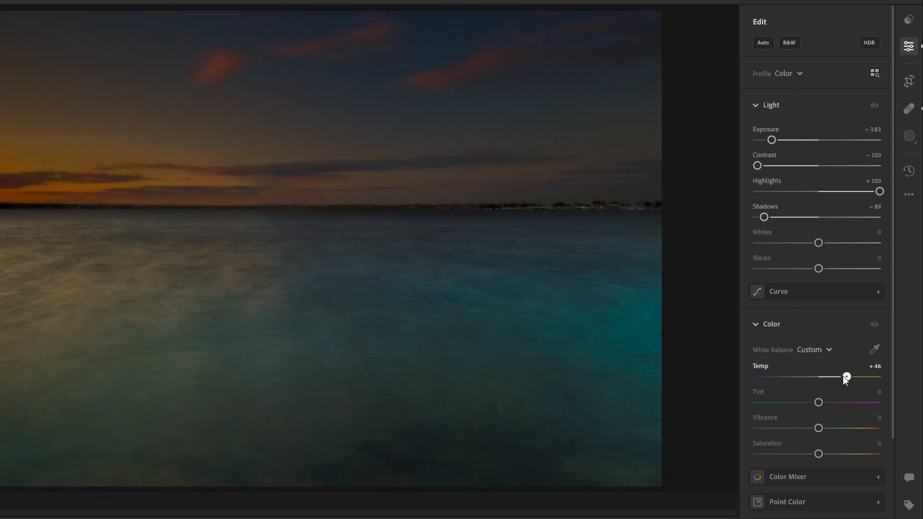
- Warm the white balance to Temp +46 and push the Tint fully toward green
click(788, 73)
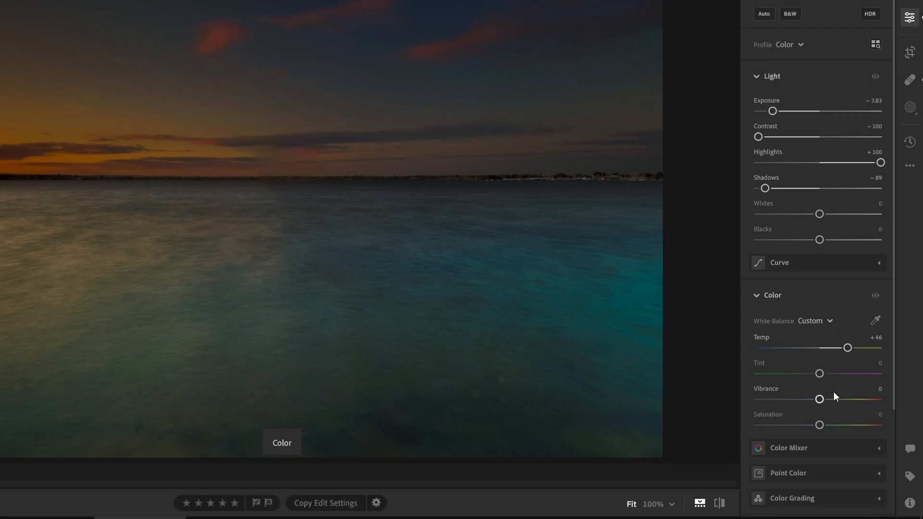
drag(819, 373, 787, 373)
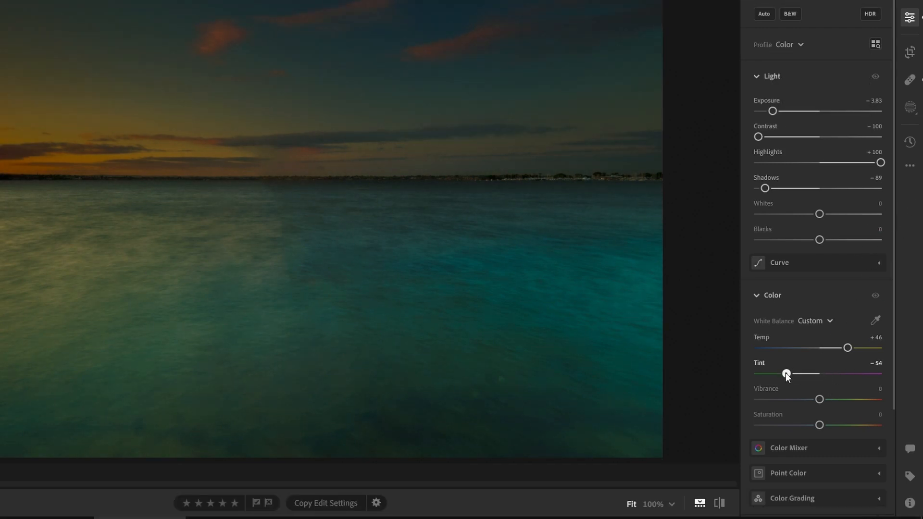
drag(787, 373, 758, 373)
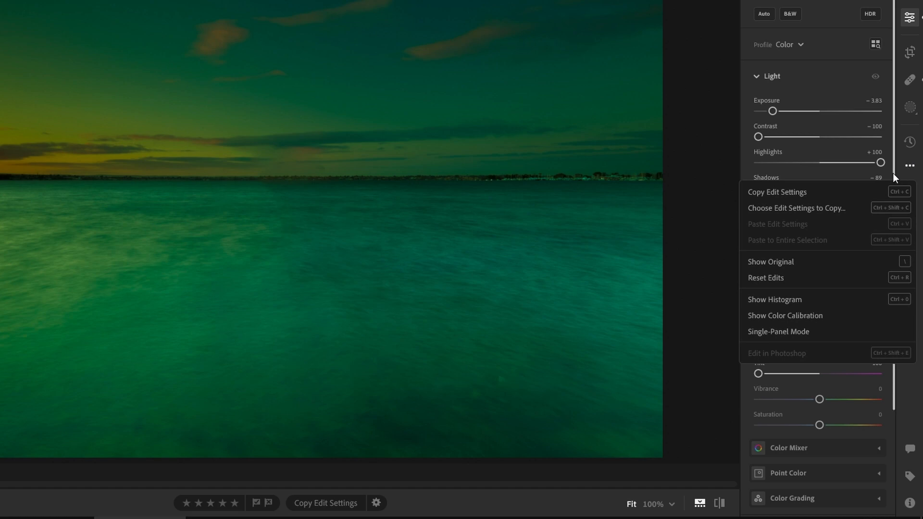
mouse_move(795, 192)
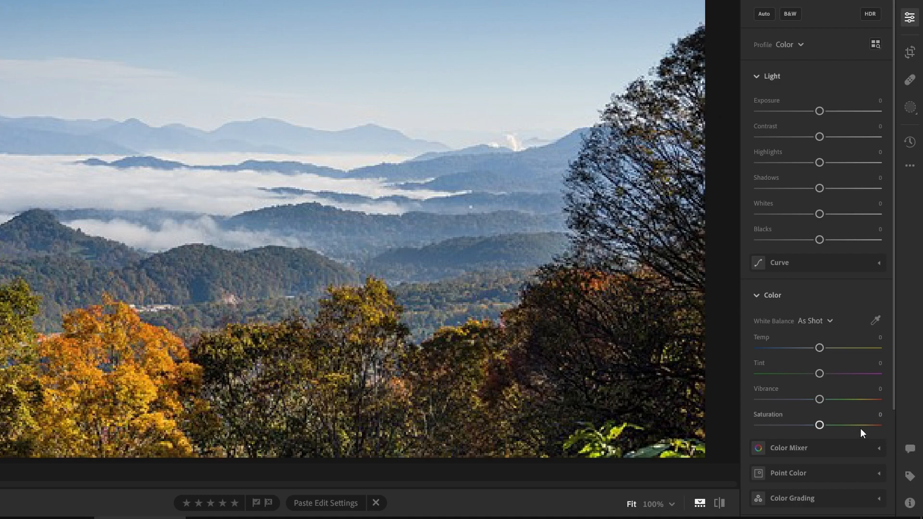
- Paste the seascape's copied edit settings onto the mountain landscape via the ... menu
click(909, 165)
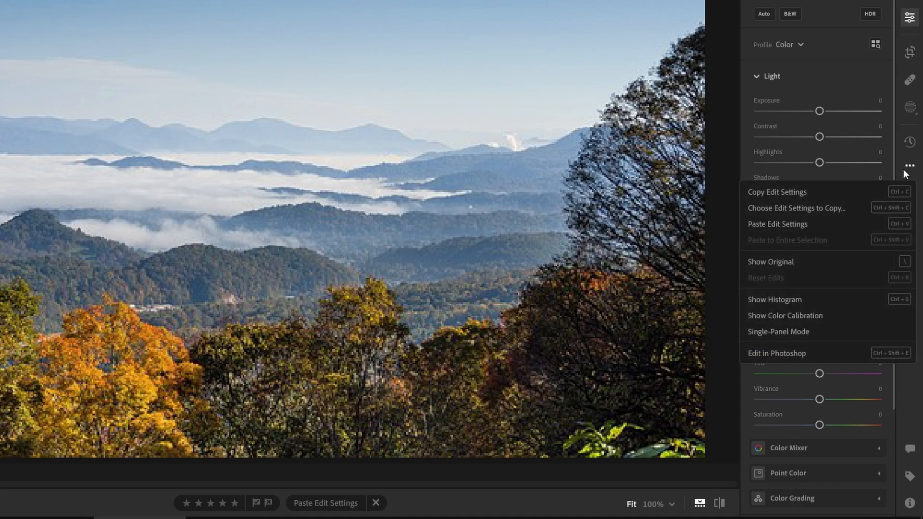
mouse_move(798, 224)
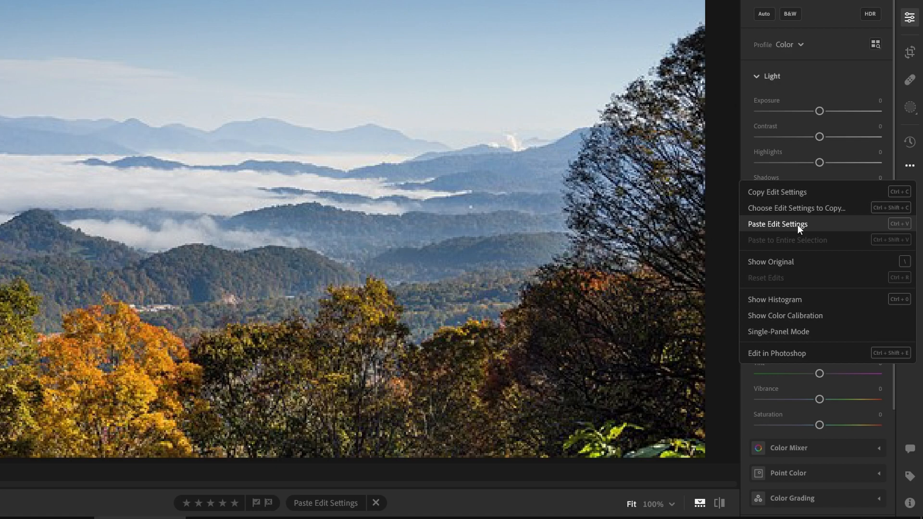
click(776, 224)
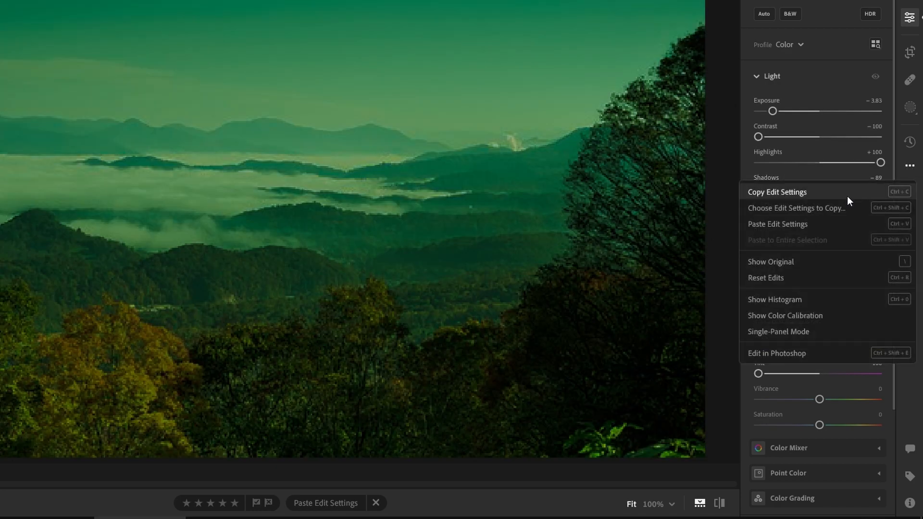
click(796, 208)
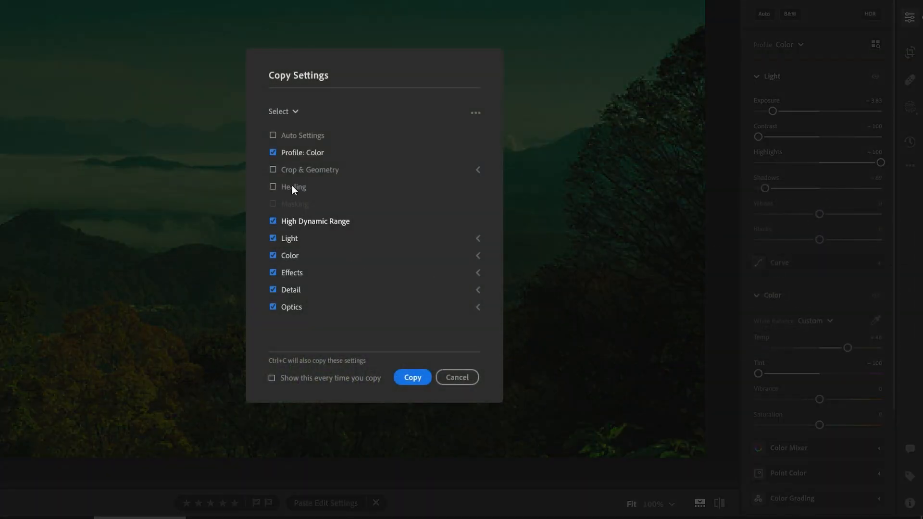
mouse_move(457, 376)
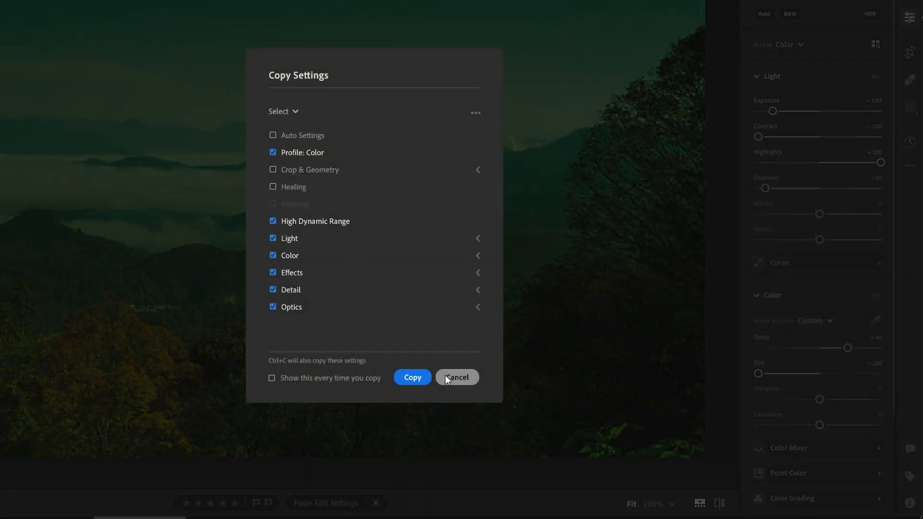
click(458, 377)
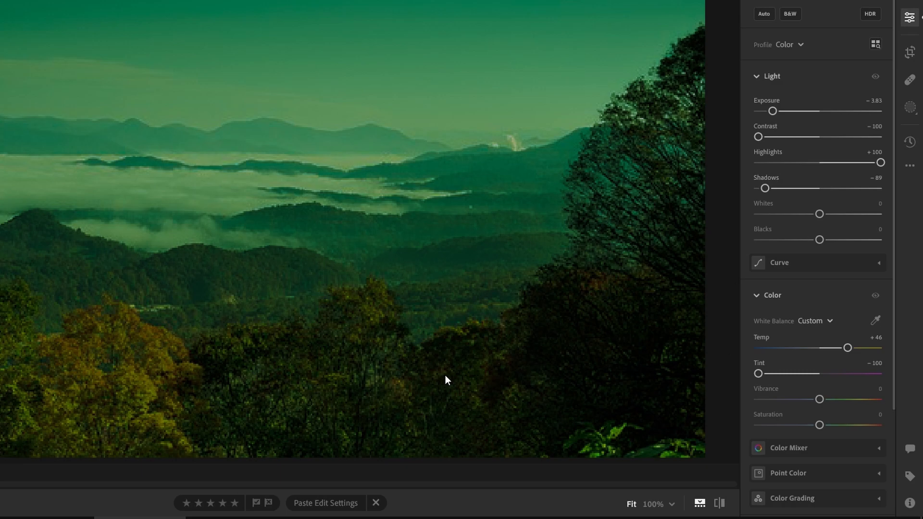